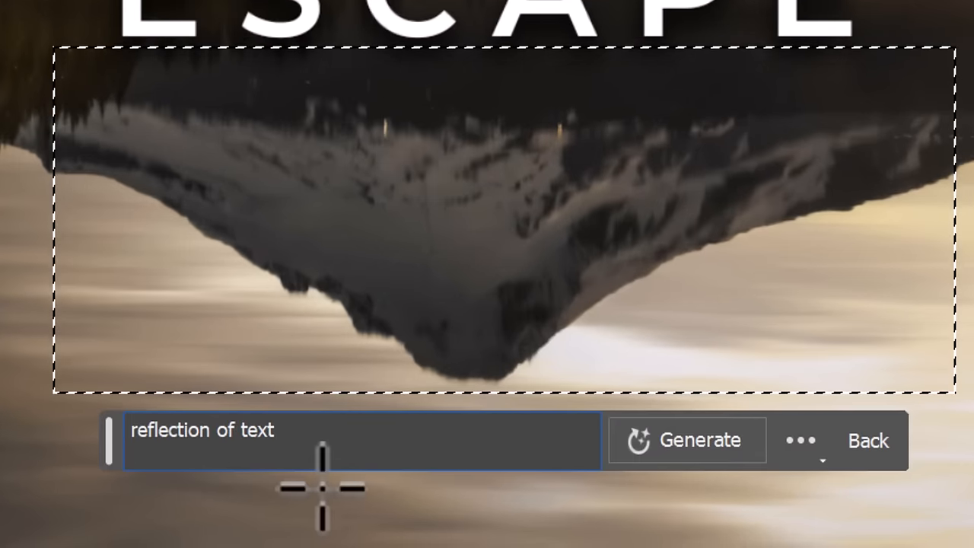
- Generate a reflection of the ESCAPE title in the water using the prompt 'reflection of text'
{"action": "left_click", "coordinate": [686, 440]}
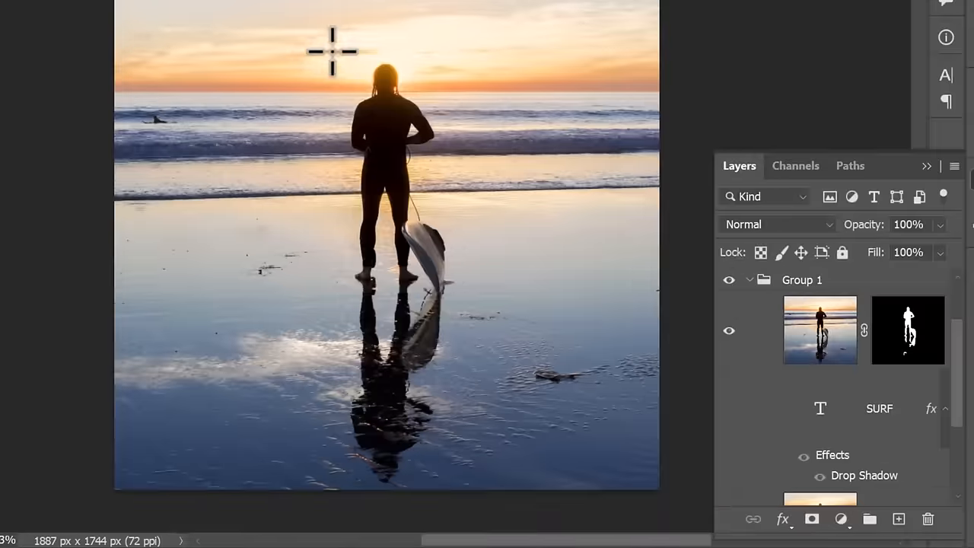
- Marquee-select the surfer and his reflection, then run Generative Fill with a blank prompt
{"action": "left_click_drag", "start_coordinate": [333, 51], "coordinate": [457, 487]}
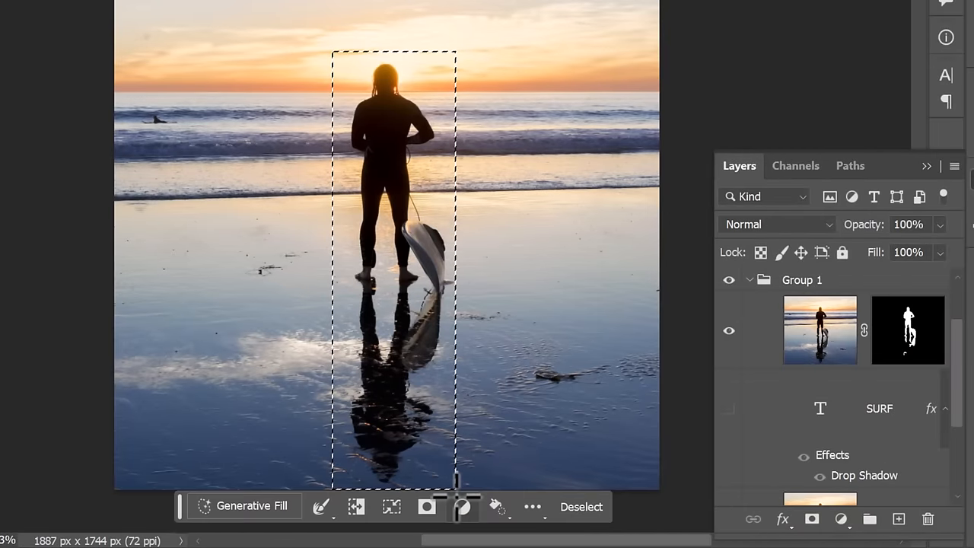
{"action": "left_click", "coordinate": [243, 505]}
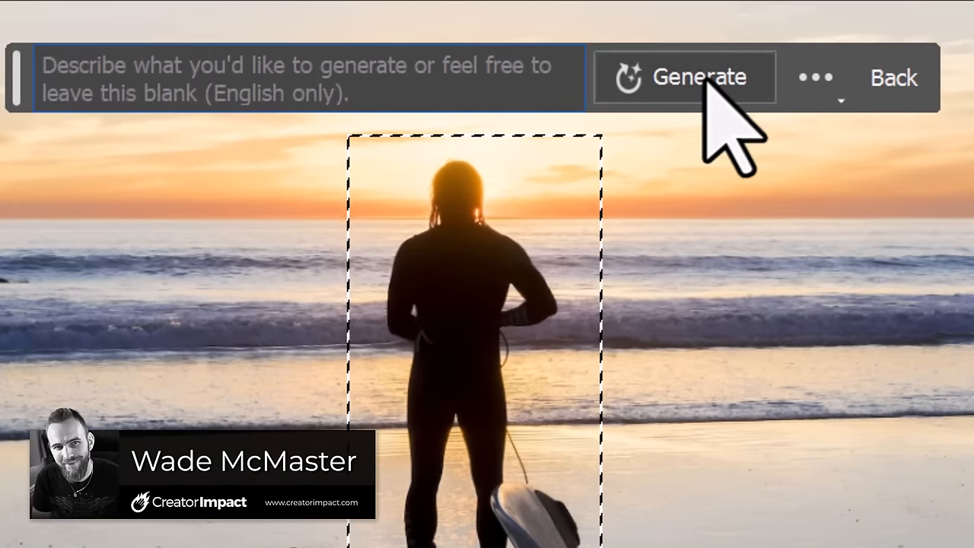
{"action": "left_click", "coordinate": [683, 77]}
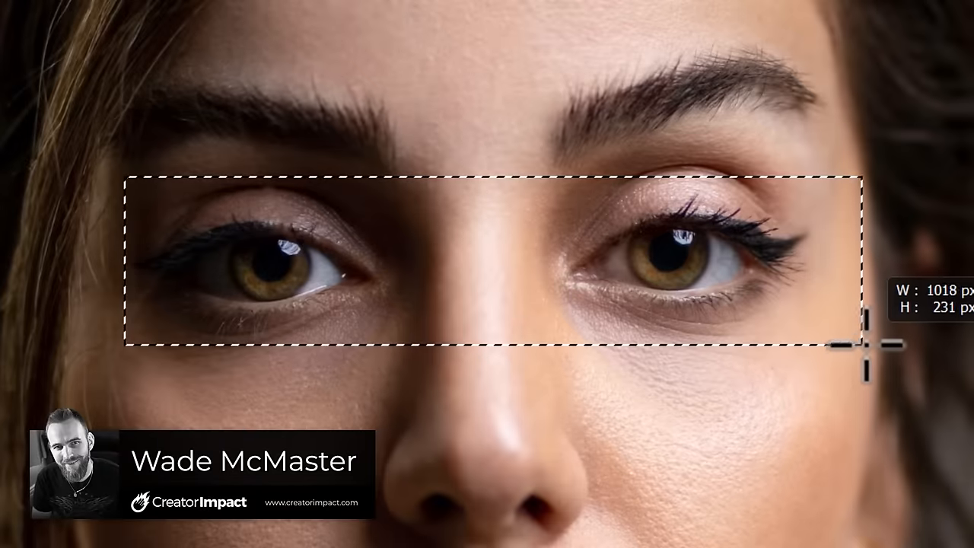
- Generate 'blue eyes', black lipstick and blonde hair, choosing the second hair variation
{"action": "type", "text": "blue eyes"}
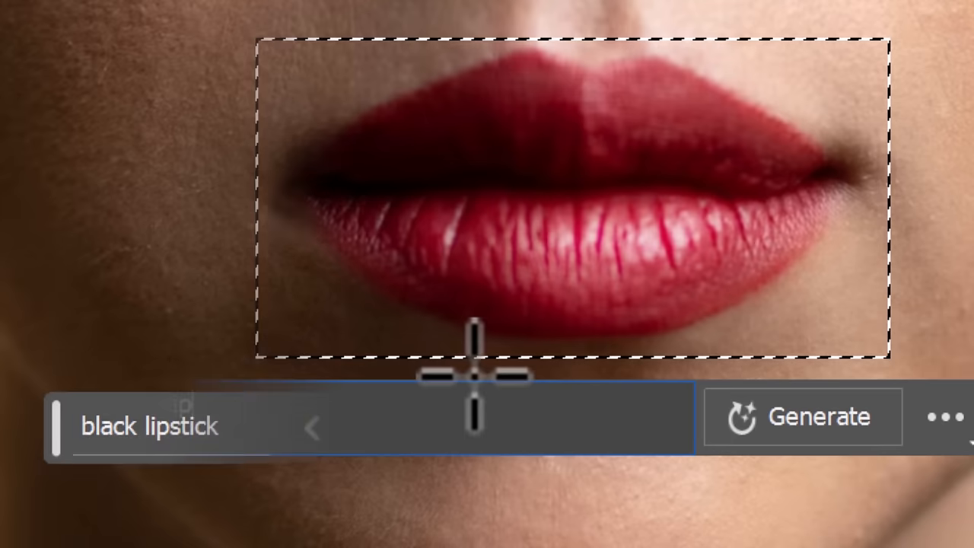
{"action": "left_click", "coordinate": [801, 418]}
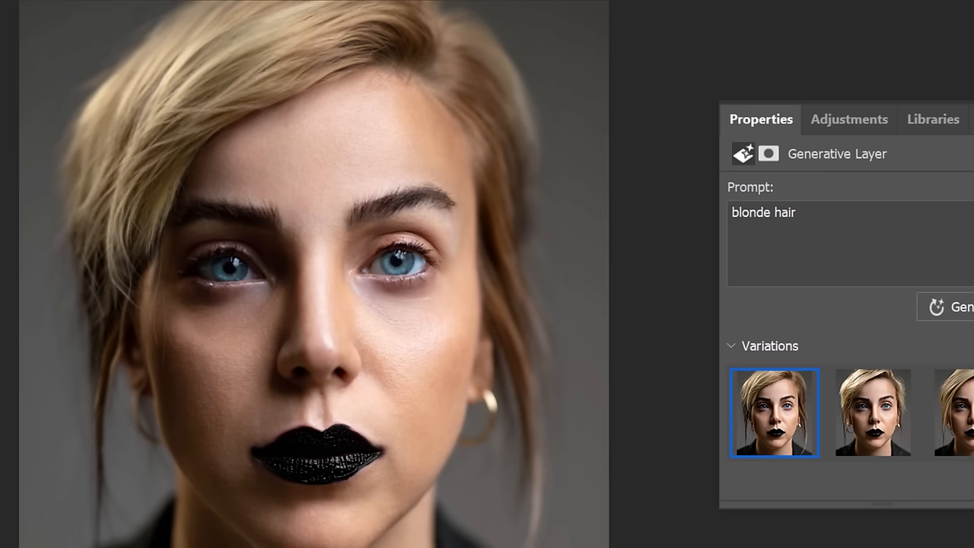
{"action": "left_click", "coordinate": [873, 412]}
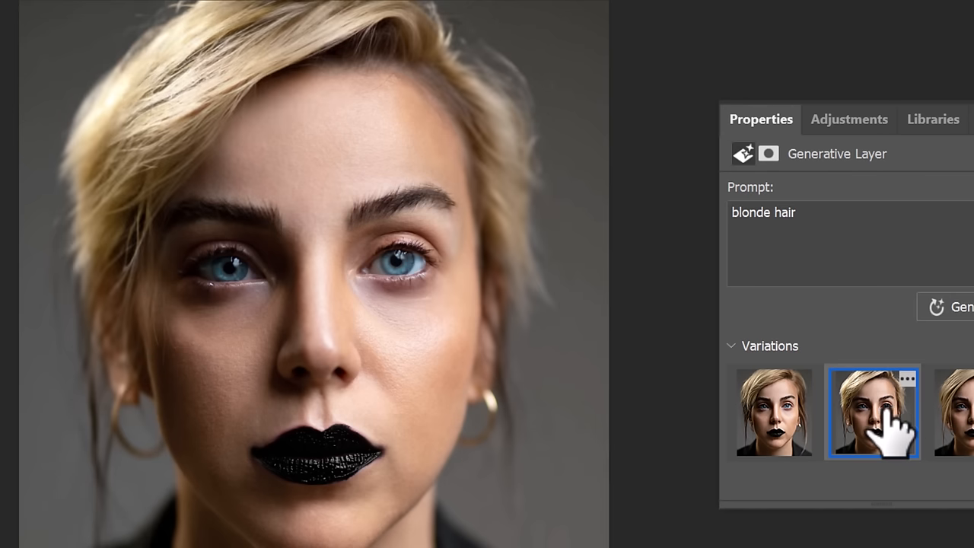
{"action": "left_click", "coordinate": [951, 413]}
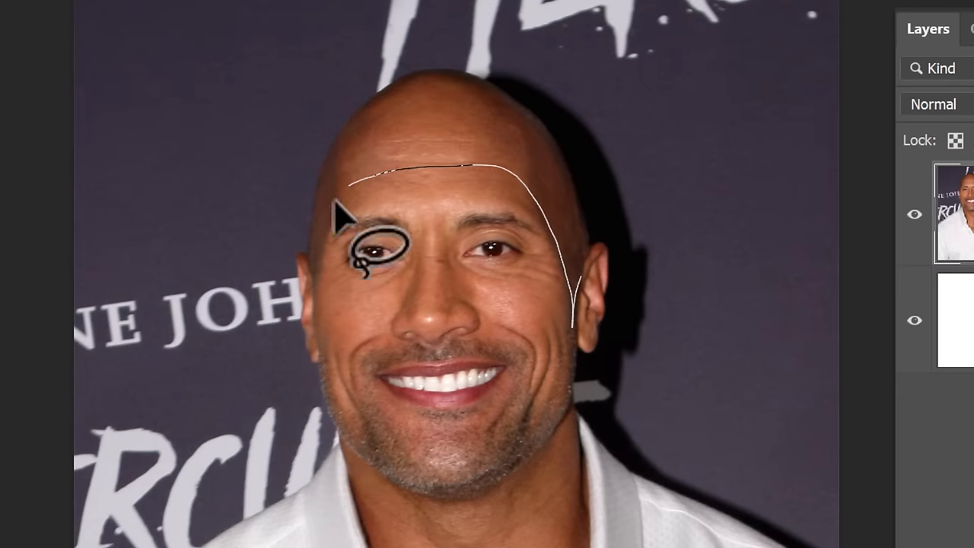
- Generate 'long hair' on the lassoed bald head, then enter the prompt 'bear'
{"action": "left_click", "coordinate": [460, 346]}
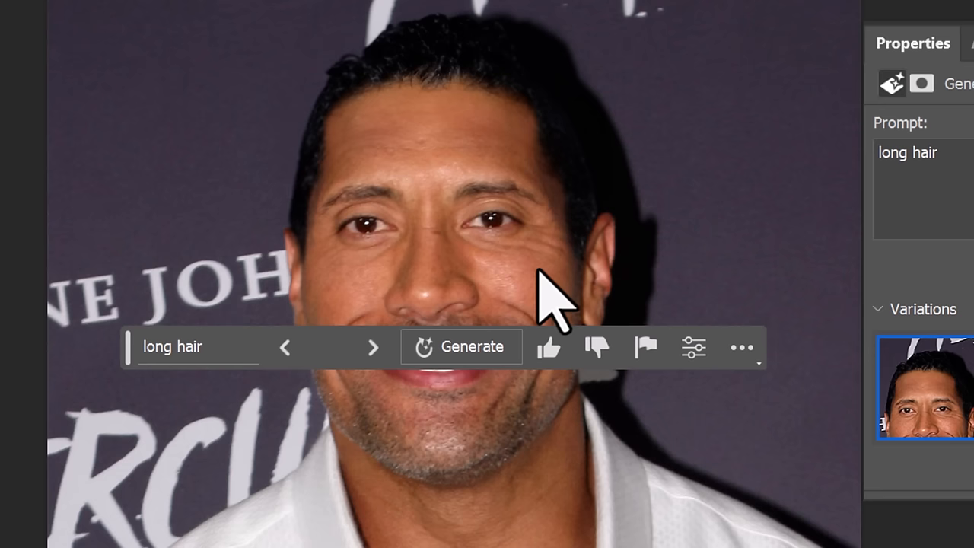
{"action": "type", "text": "bear"}
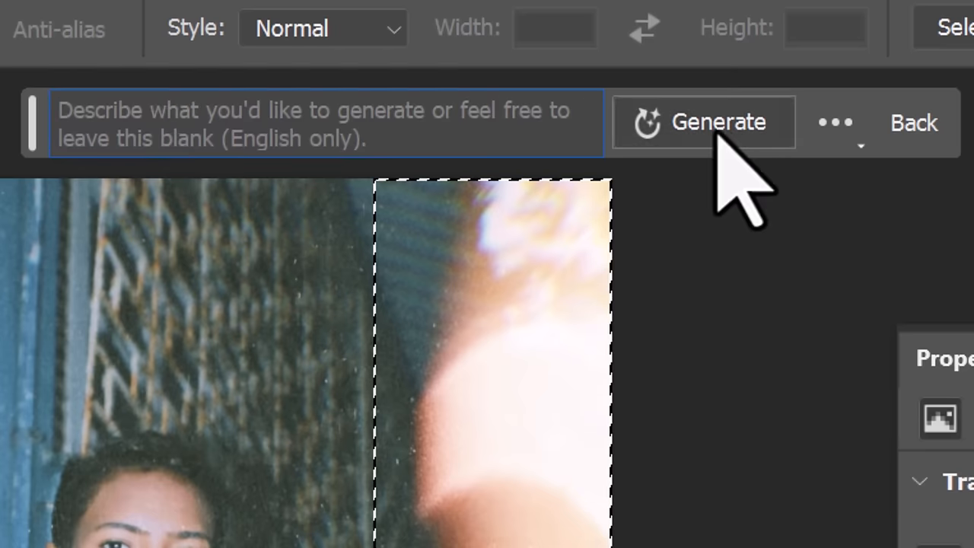
- Replace the overexposed light-leak strip using Generative Fill with an empty prompt
{"action": "left_click", "coordinate": [704, 122]}
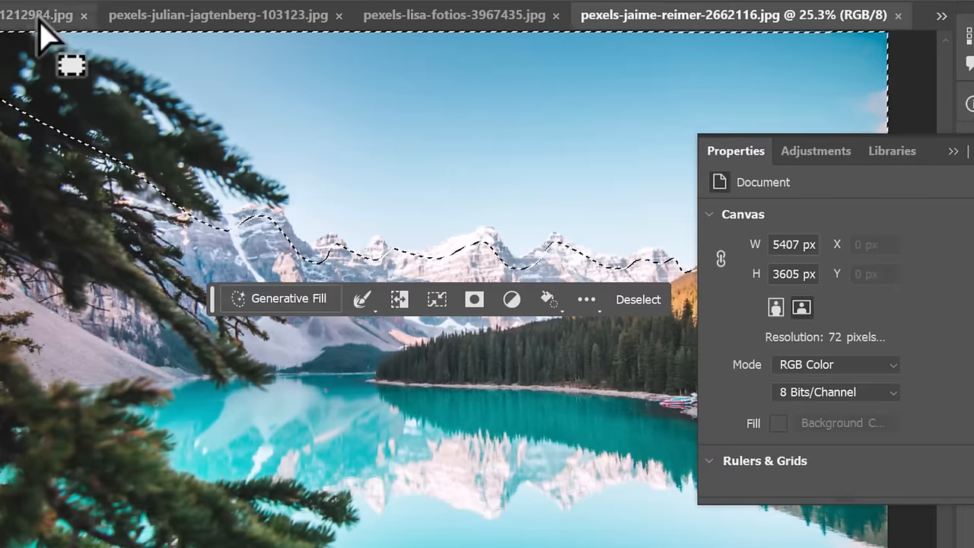
- Generate 'night sky, northern lights' in the selected sky above the peaks
{"action": "type", "text": "night sky, northern lights"}
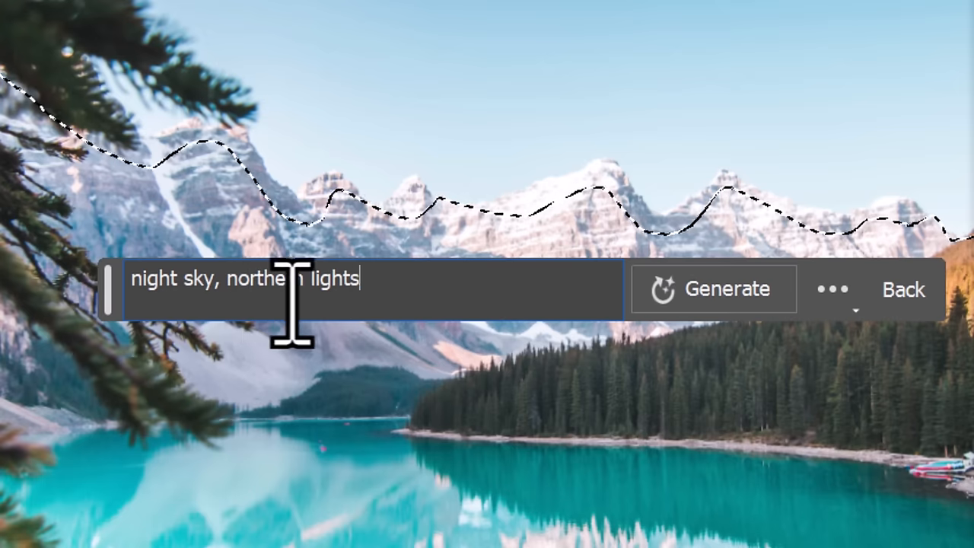
{"action": "left_click", "coordinate": [713, 289]}
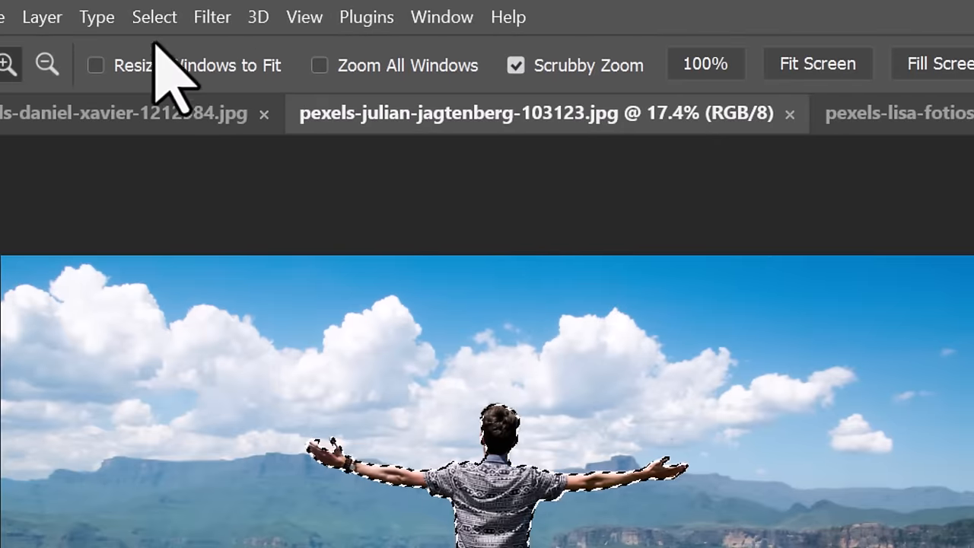
- Invert the selection to the surrounding landscape and enter the prompt 'a desolate waste land'
{"action": "left_click", "coordinate": [154, 17]}
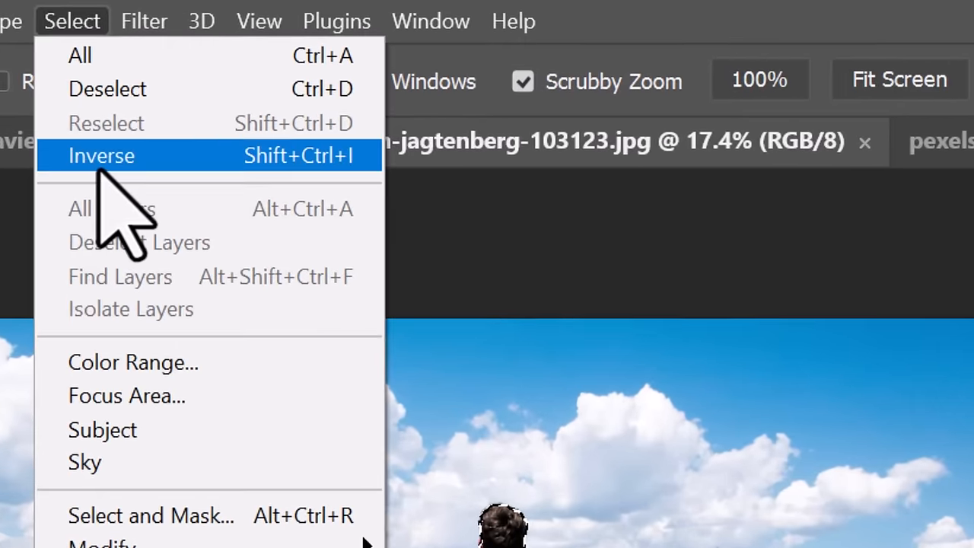
{"action": "left_click", "coordinate": [102, 155]}
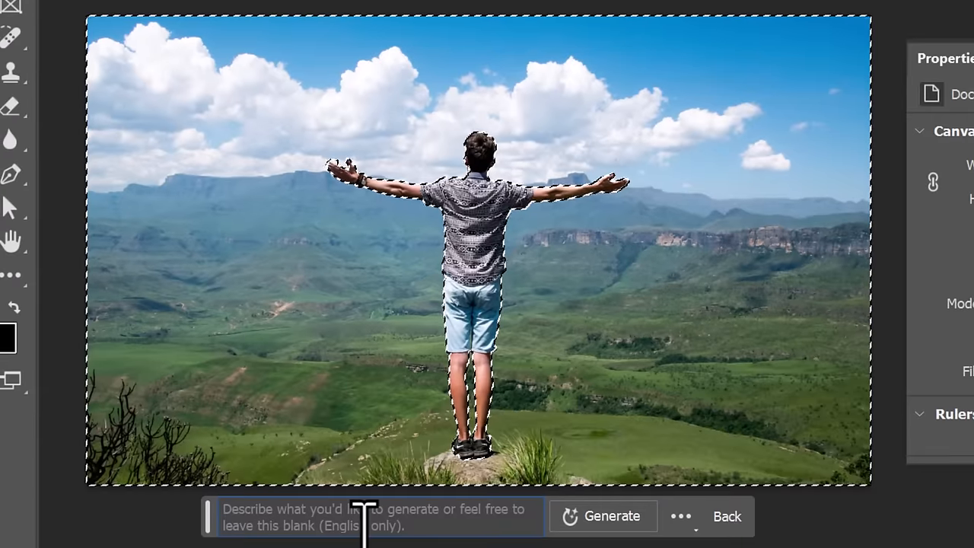
{"action": "type", "text": "a desolate waste land"}
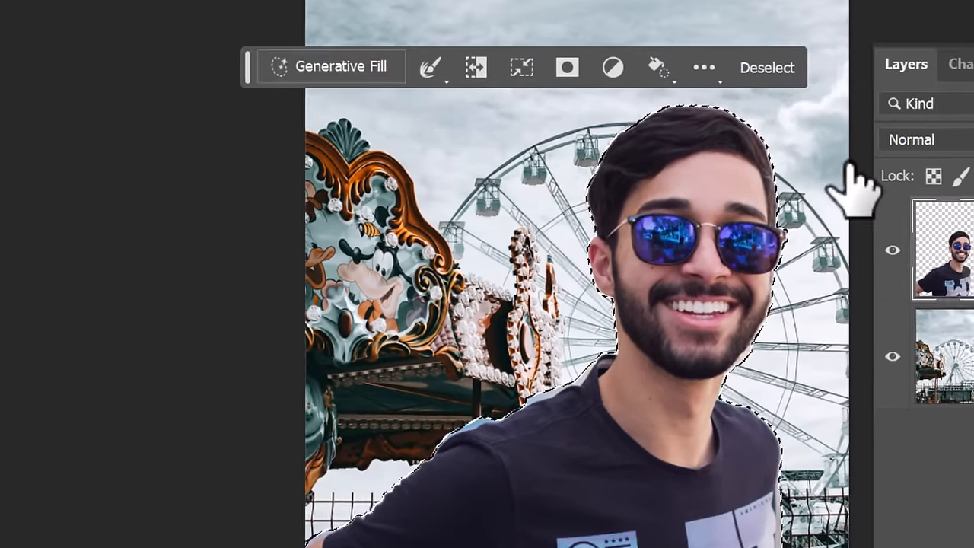
- Expand the selection 15 px, subtract the man's shape, generate the border, then enter 'a sunset, golden hour, beach'
{"action": "left_click", "coordinate": [138, 16]}
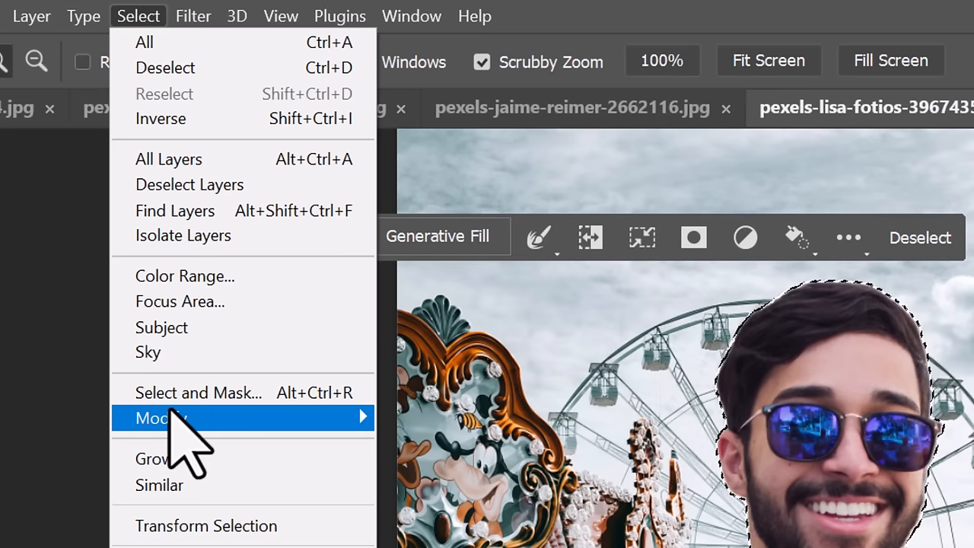
{"action": "left_click", "coordinate": [160, 417]}
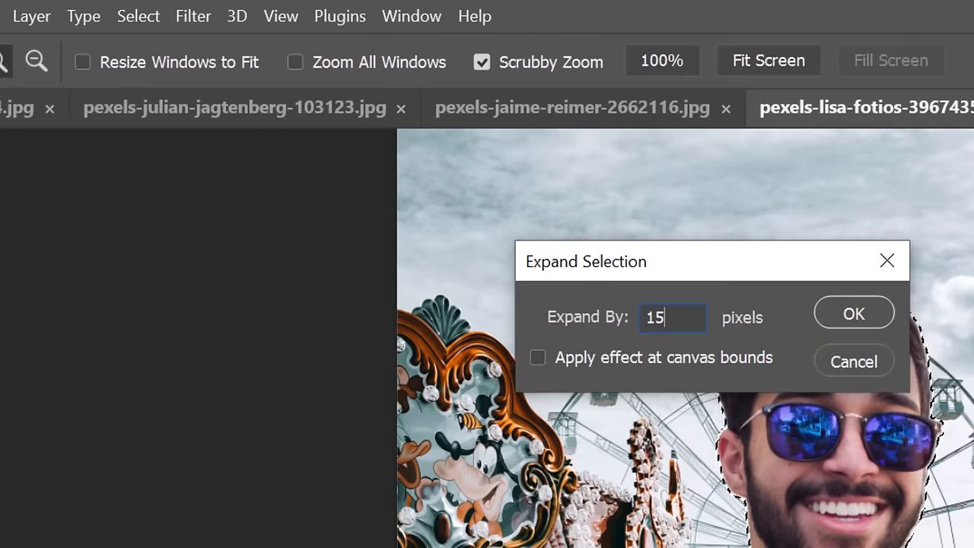
{"action": "left_click", "coordinate": [854, 313]}
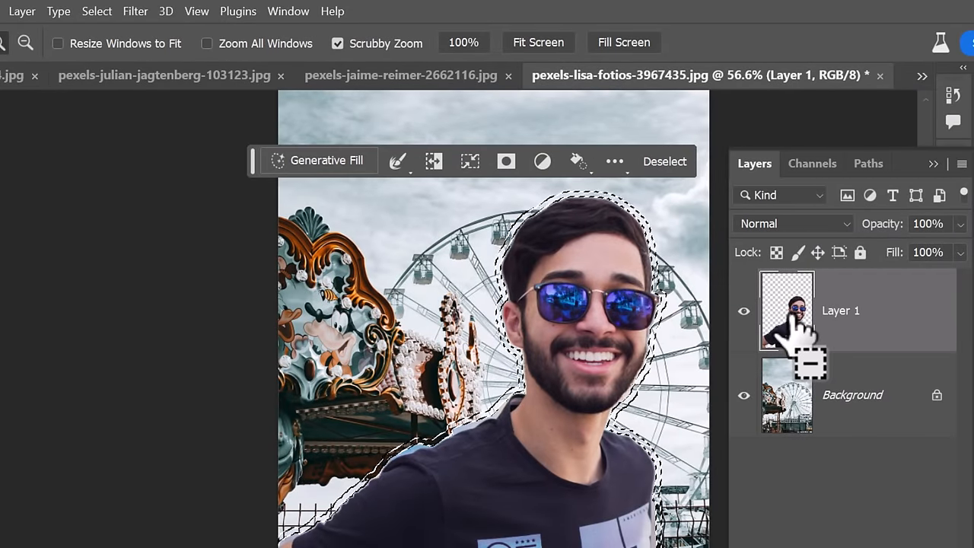
{"action": "left_click", "coordinate": [96, 11]}
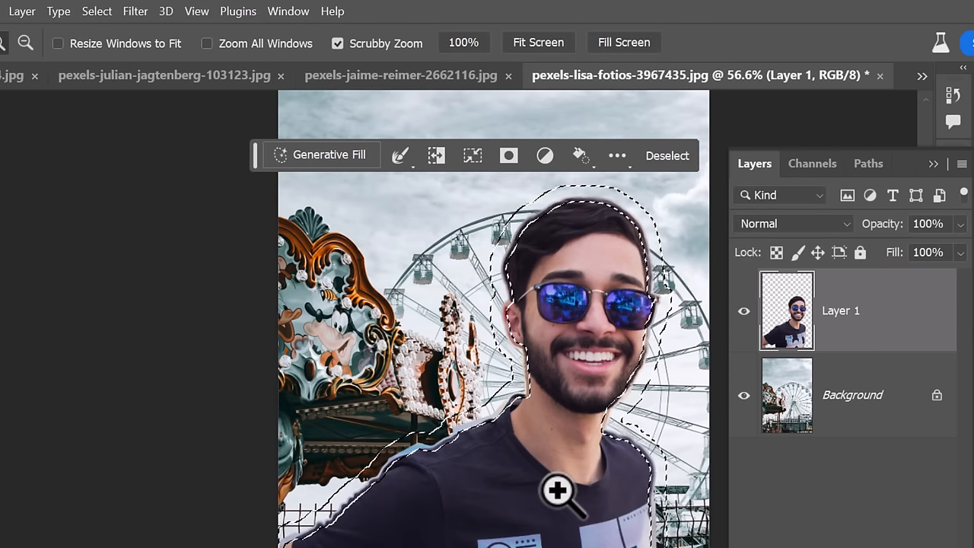
{"action": "mouse_move", "coordinate": [323, 526]}
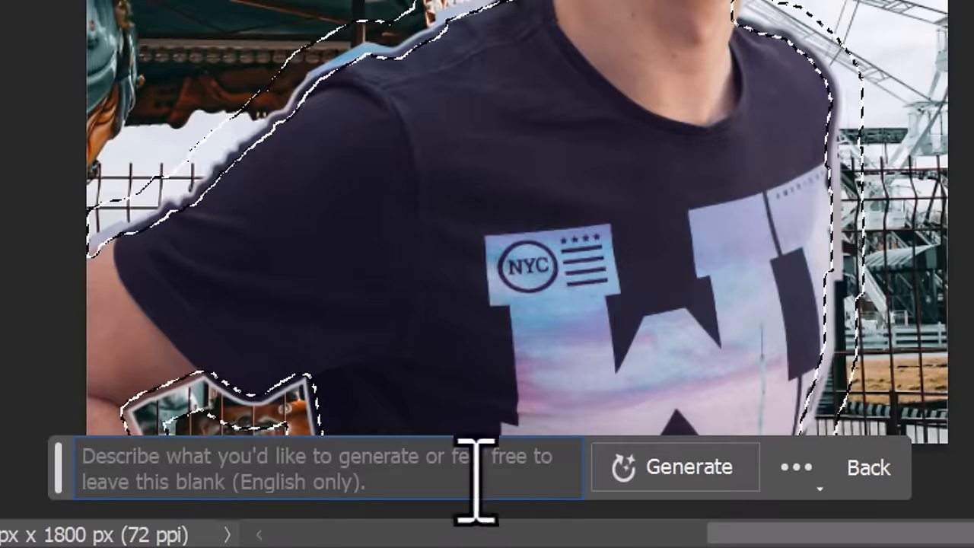
{"action": "left_click", "coordinate": [675, 467]}
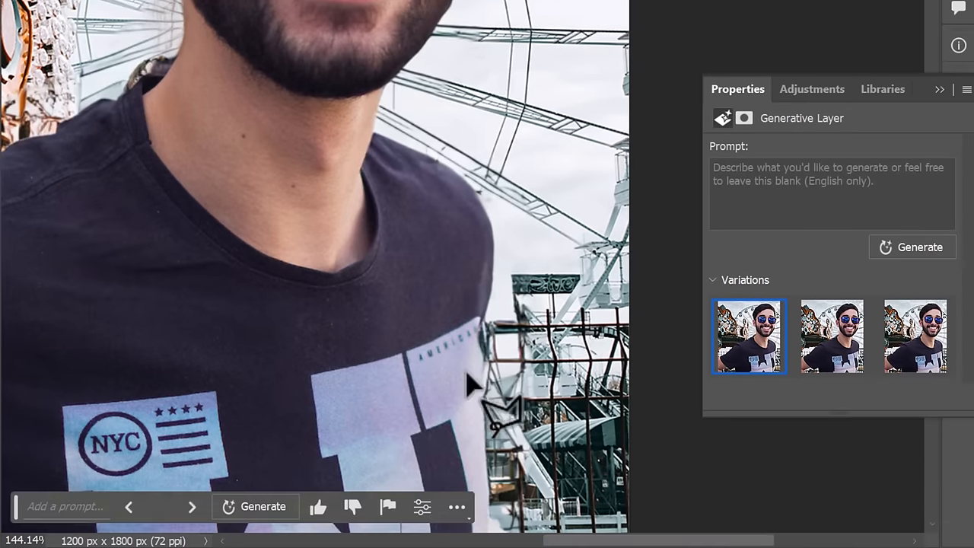
{"action": "type", "text": "a sunset, golden hour, beach"}
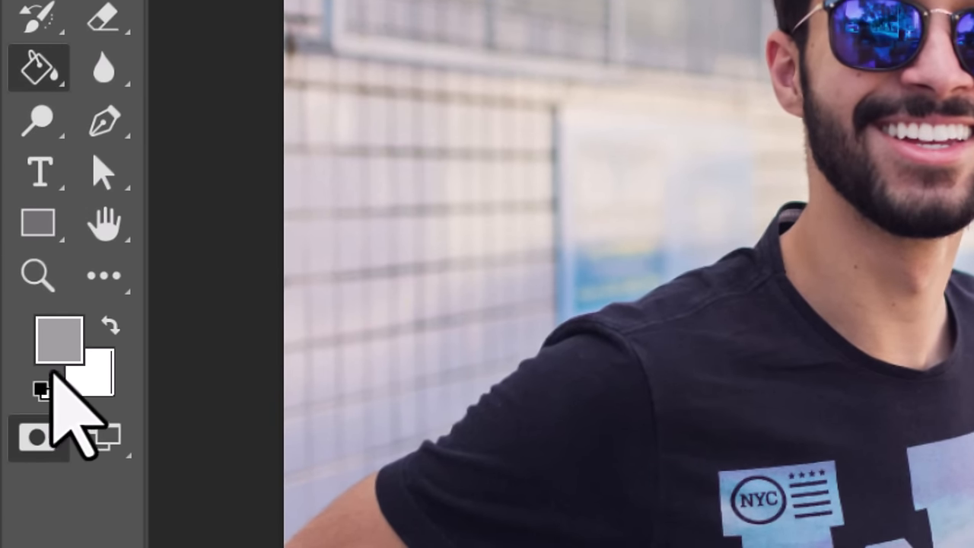
- Reset default colours, generate 'artist sketch with pen' on the lower area, and keep variation two
{"action": "left_click", "coordinate": [60, 338]}
{"action": "type", "text": "artist sketch with pen"}
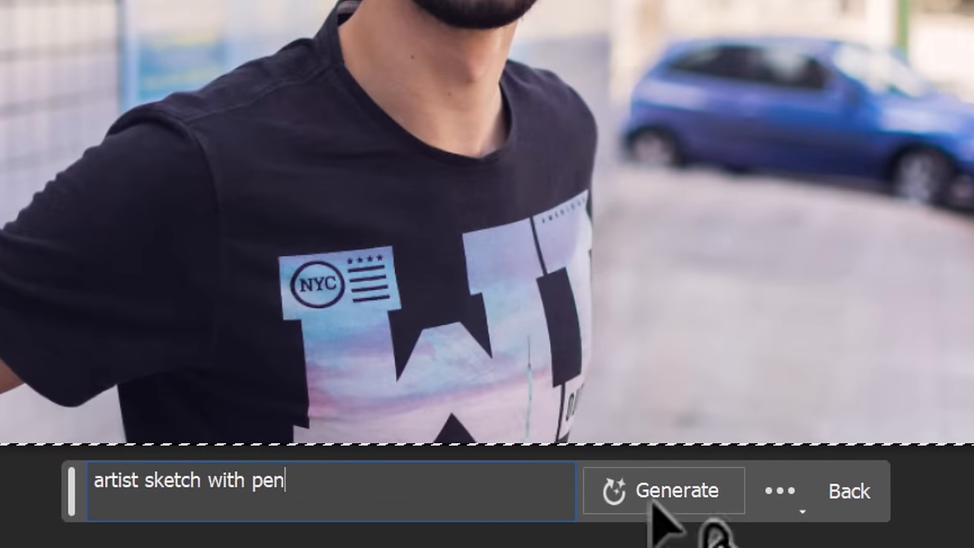
{"action": "left_click", "coordinate": [663, 490]}
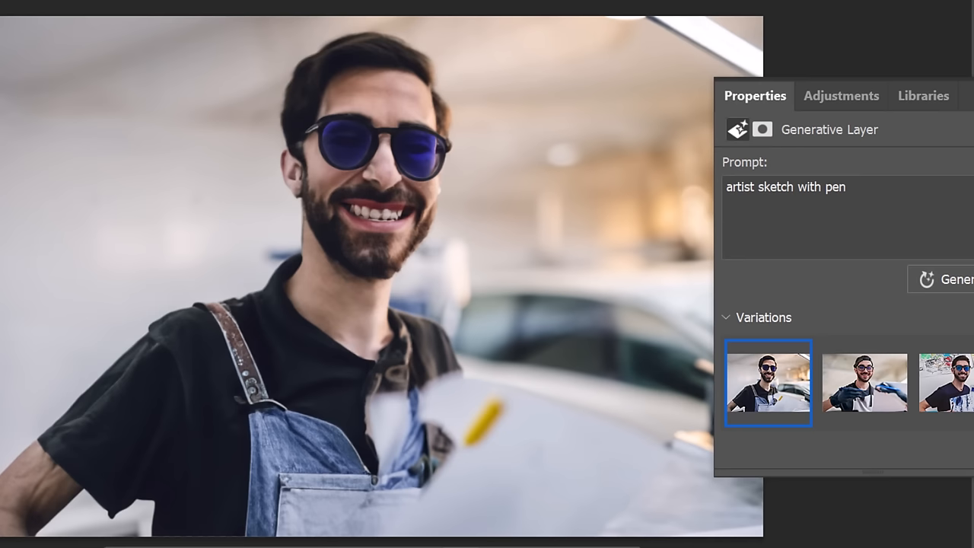
{"action": "left_click", "coordinate": [865, 382]}
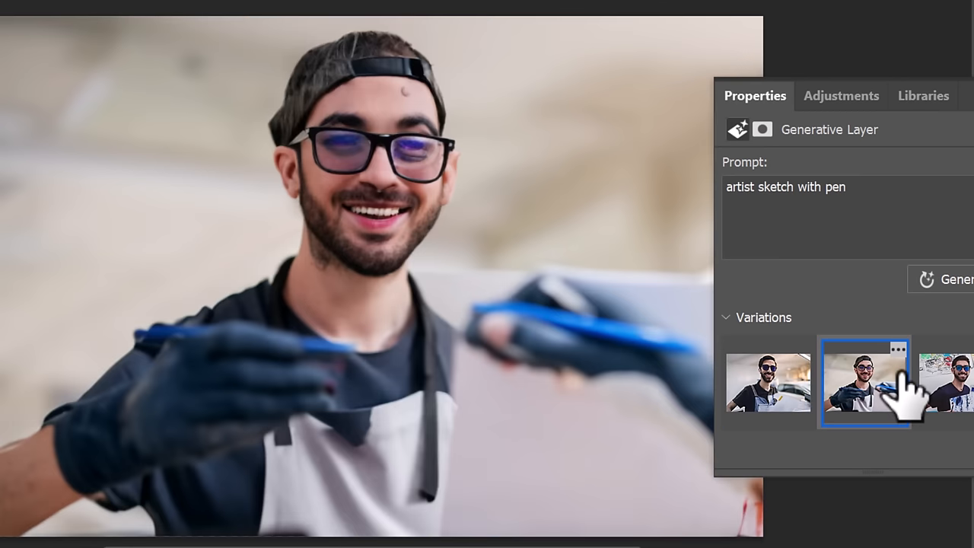
{"action": "left_click", "coordinate": [948, 383]}
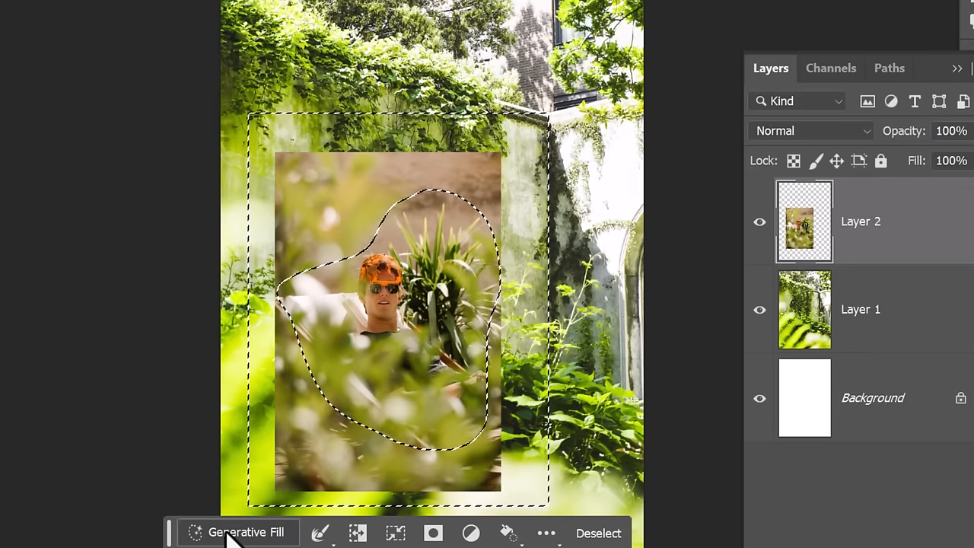
- Run promptless Generative Fill on the selected areas around the man among plants, then pick a variation
{"action": "left_click", "coordinate": [247, 532]}
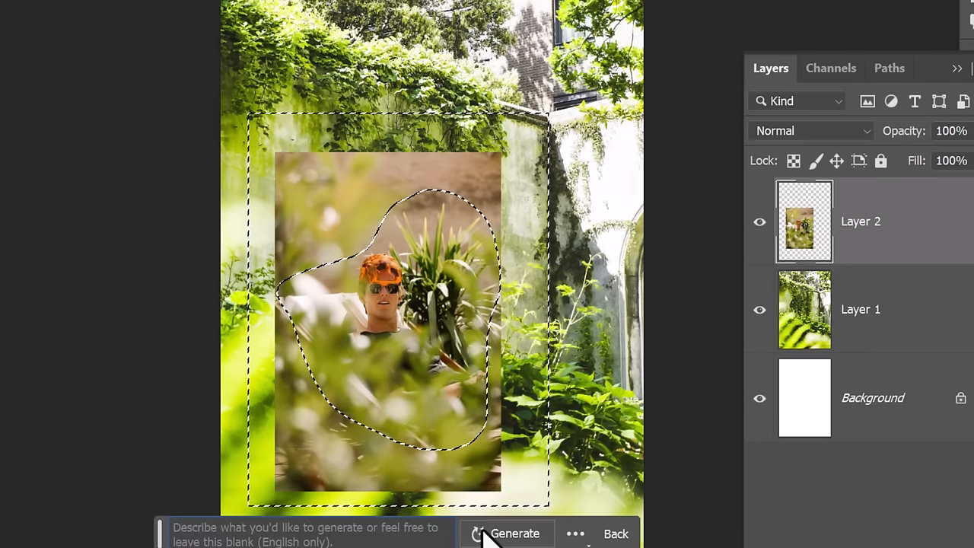
{"action": "left_click", "coordinate": [515, 533]}
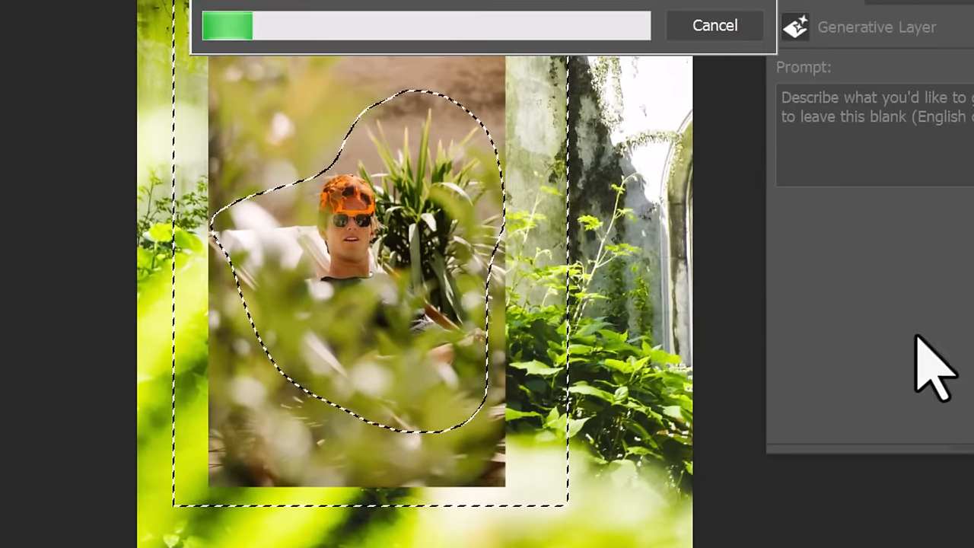
{"action": "left_click", "coordinate": [936, 337]}
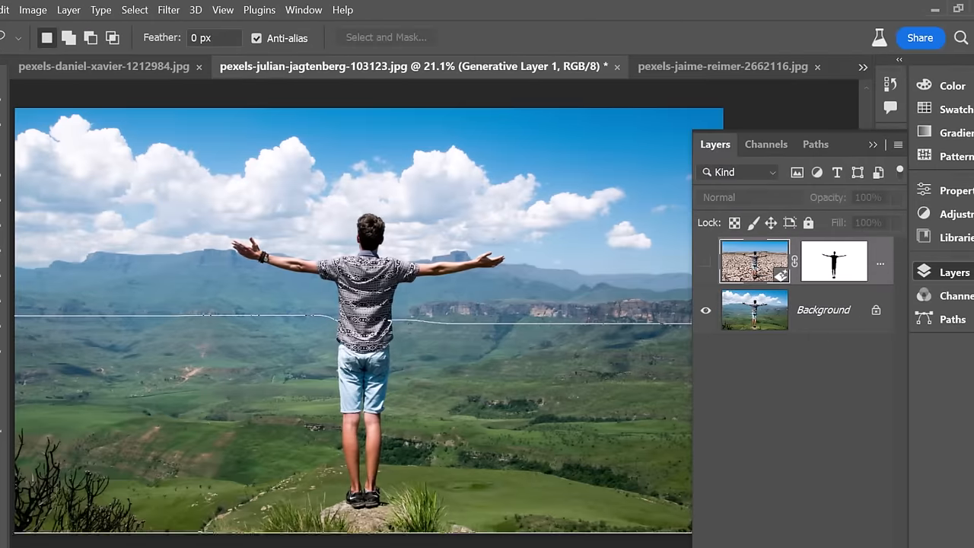
- Generate 'deep water, reflection' in the valley and pick the second variation
{"action": "type", "text": "deep water reflection"}
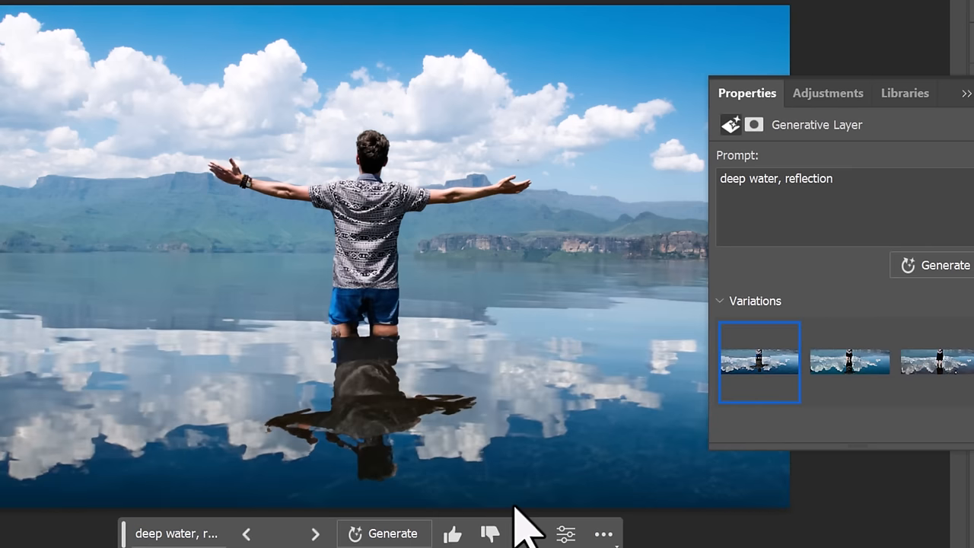
{"action": "mouse_move", "coordinate": [848, 362]}
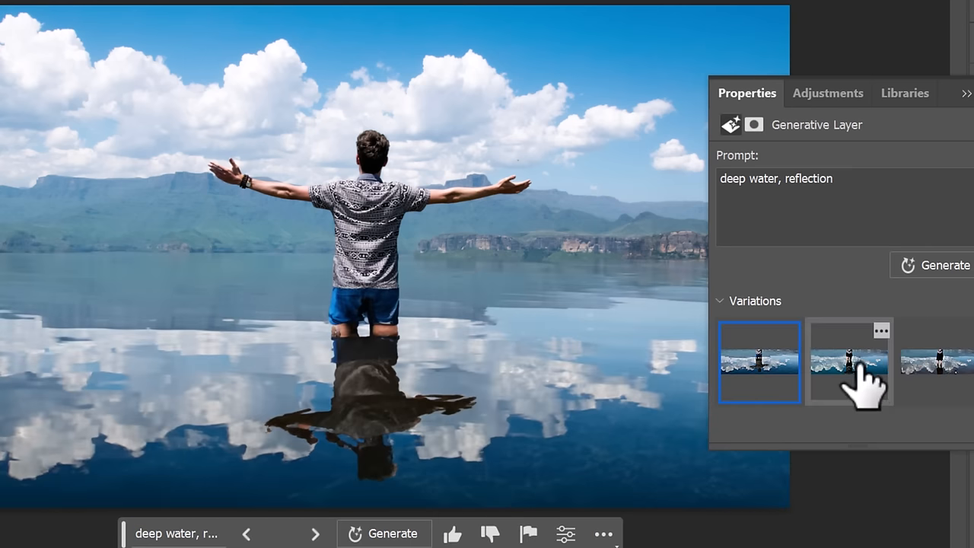
{"action": "left_click", "coordinate": [937, 361]}
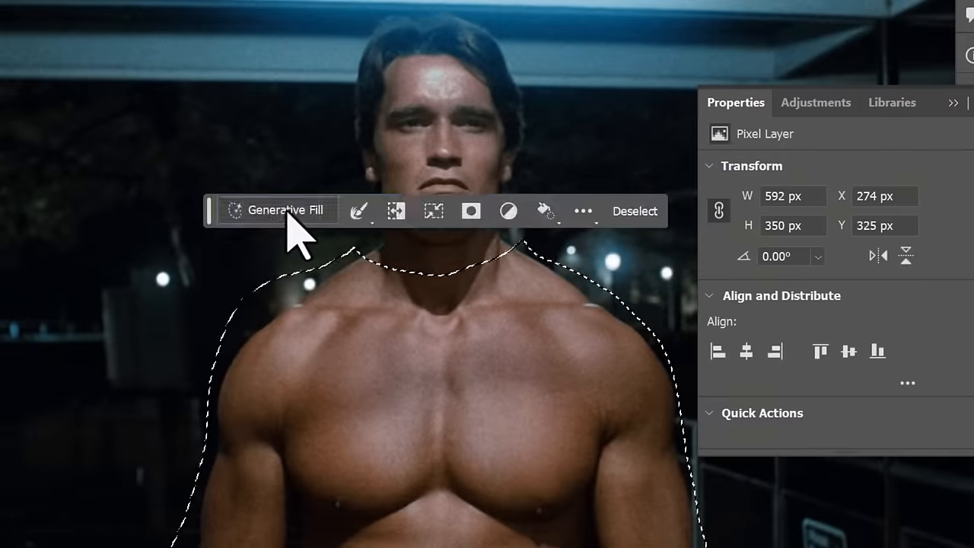
- Generate a plaid 'shirt' on the bare torso using the third variation, then generate clothing on the next torso
{"action": "type", "text": "shirt"}
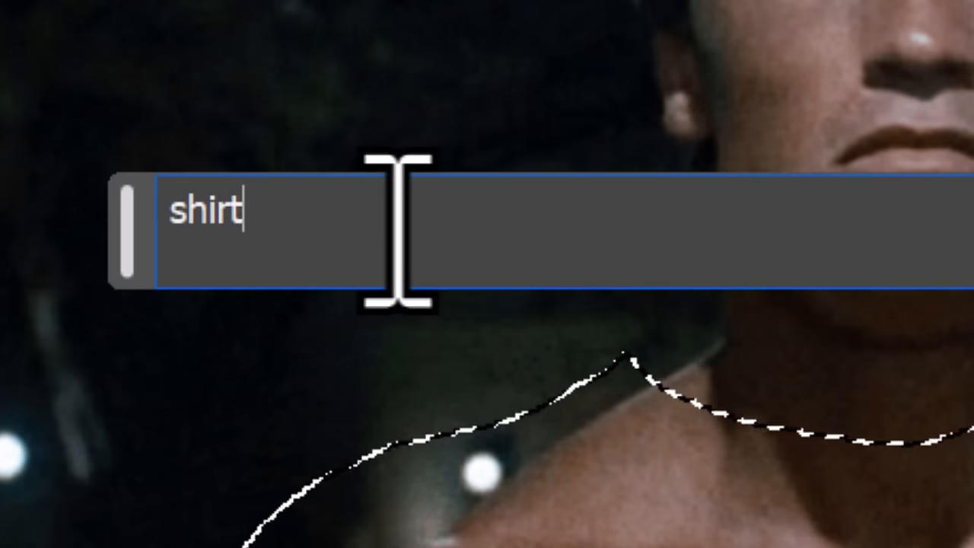
{"action": "left_click", "coordinate": [452, 229]}
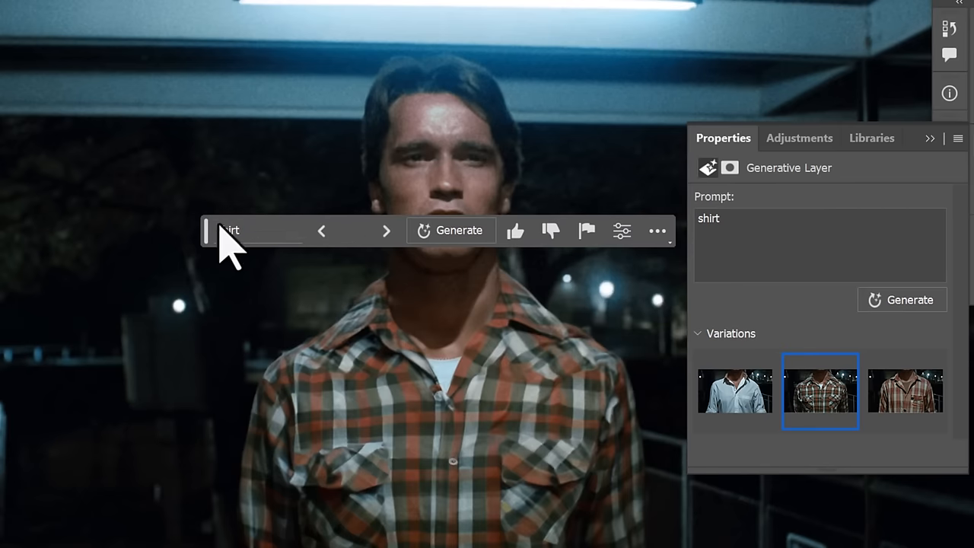
{"action": "left_click", "coordinate": [905, 391]}
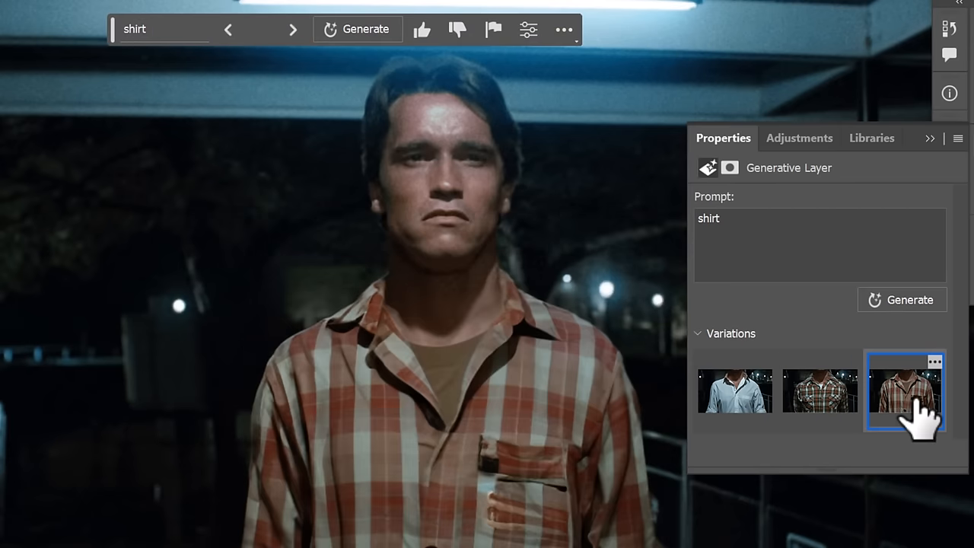
{"action": "mouse_move", "coordinate": [917, 418]}
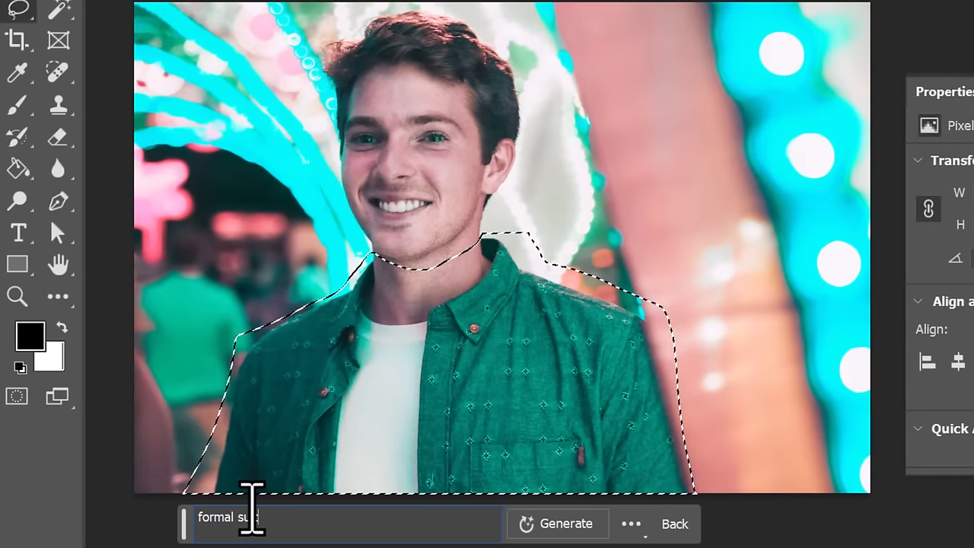
{"action": "left_click", "coordinate": [557, 524]}
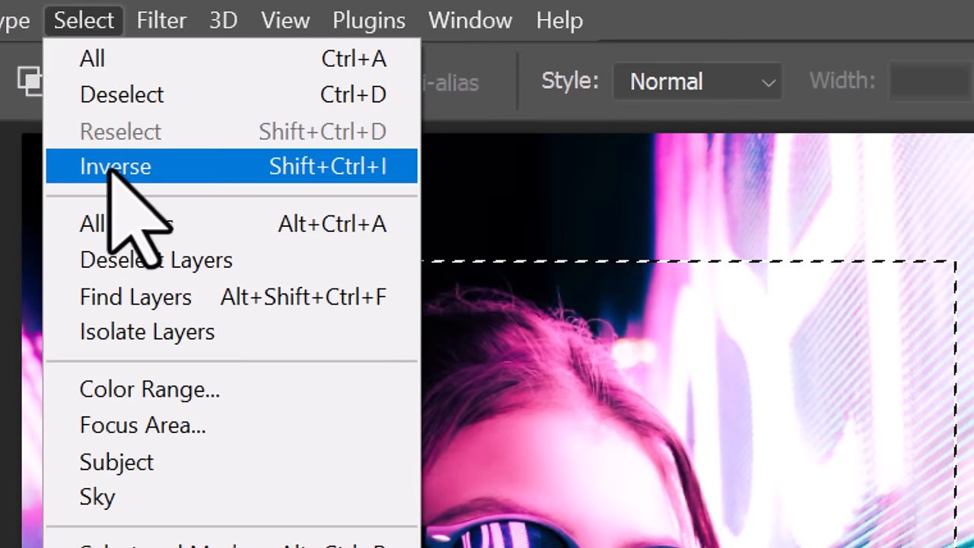
- Generate a torn-paper border around the inverted portrait, then lasso and extend the Thanos painting
{"action": "left_click", "coordinate": [115, 166]}
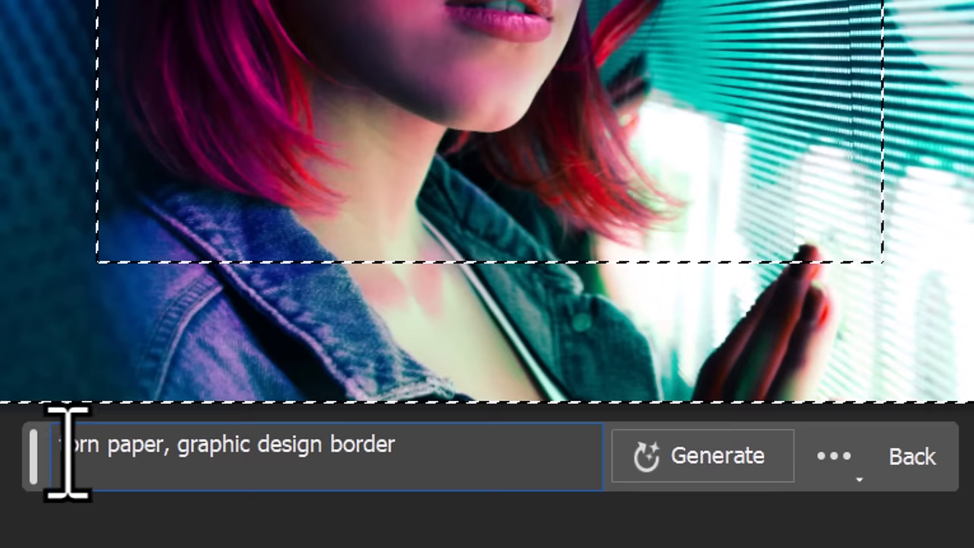
{"action": "left_click", "coordinate": [701, 456]}
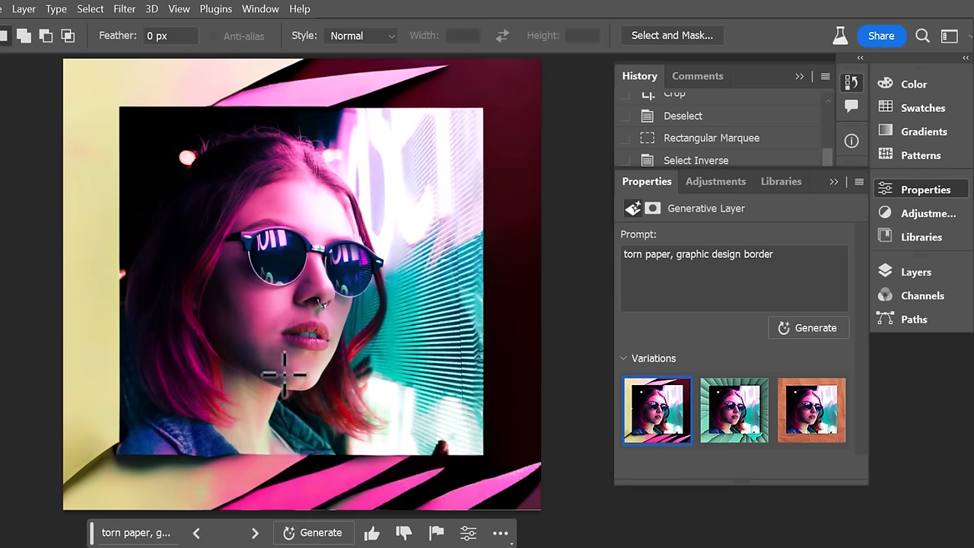
{"action": "left_click", "coordinate": [734, 411]}
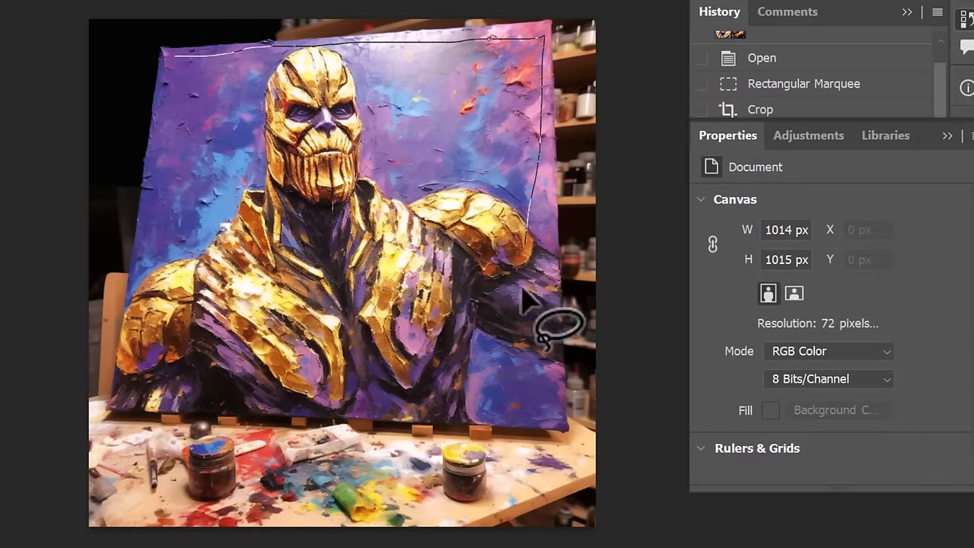
{"action": "left_click_drag", "start_coordinate": [533, 304], "coordinate": [145, 404]}
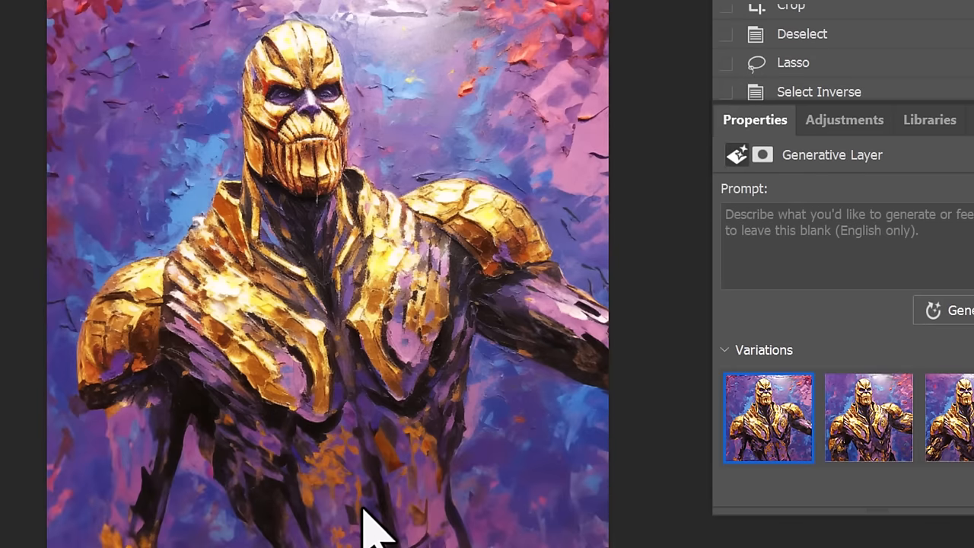
{"action": "left_click", "coordinate": [869, 417]}
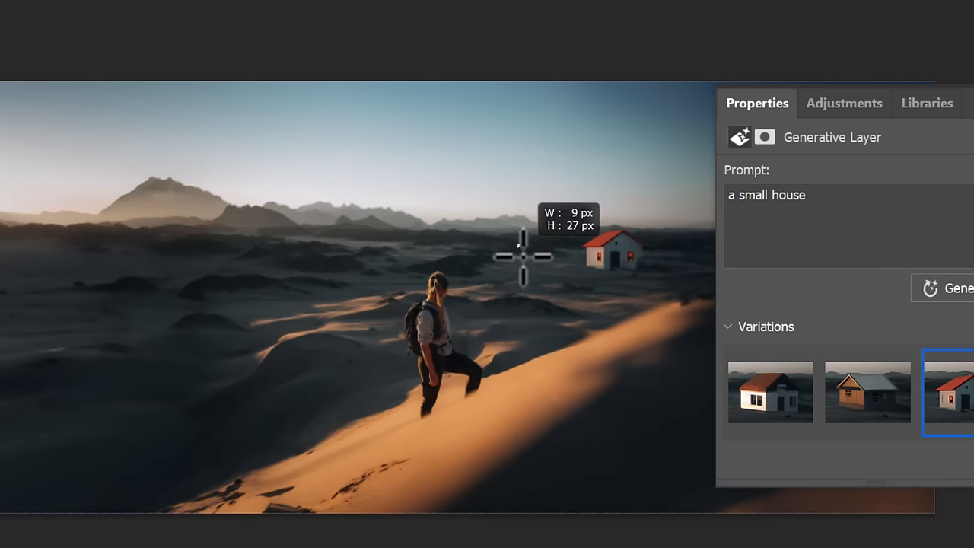
- Enter 'ferrari' as the Generative Fill prompt
{"action": "type", "text": "ferrari"}
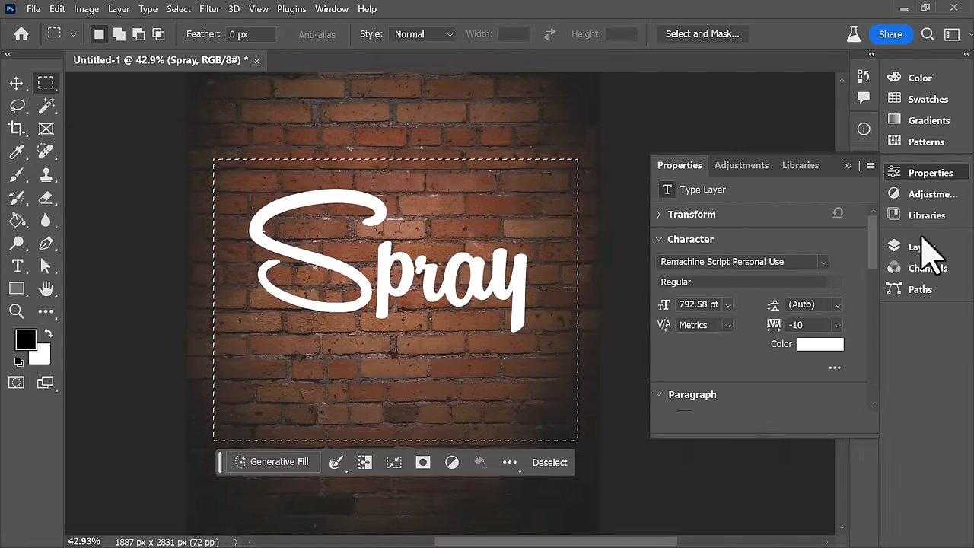
- Generate white graffiti paint drips on the Spray text, keep variation three, and reload its selection
{"action": "left_click", "coordinate": [922, 245]}
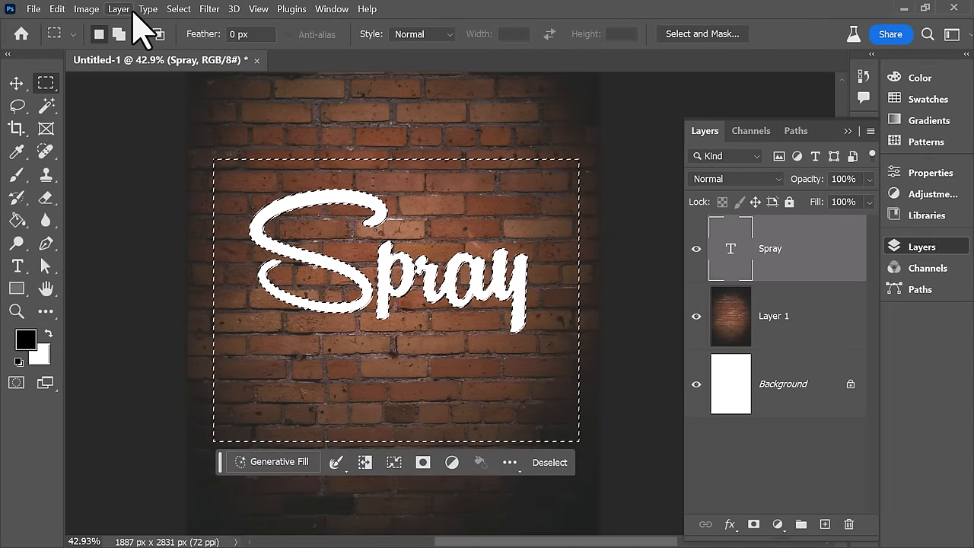
{"action": "left_click", "coordinate": [178, 9]}
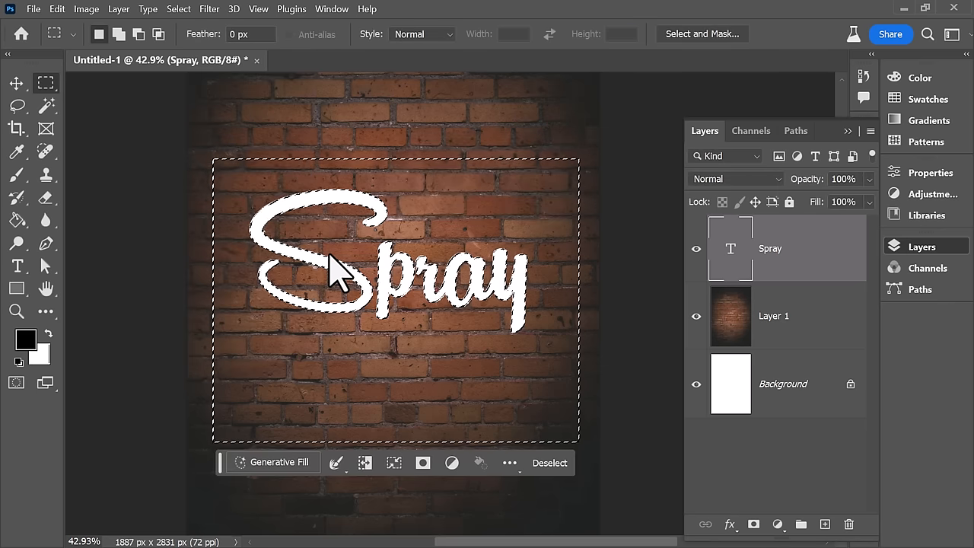
{"action": "type", "text": "white paint dripping from text, graffitti style on brick wall"}
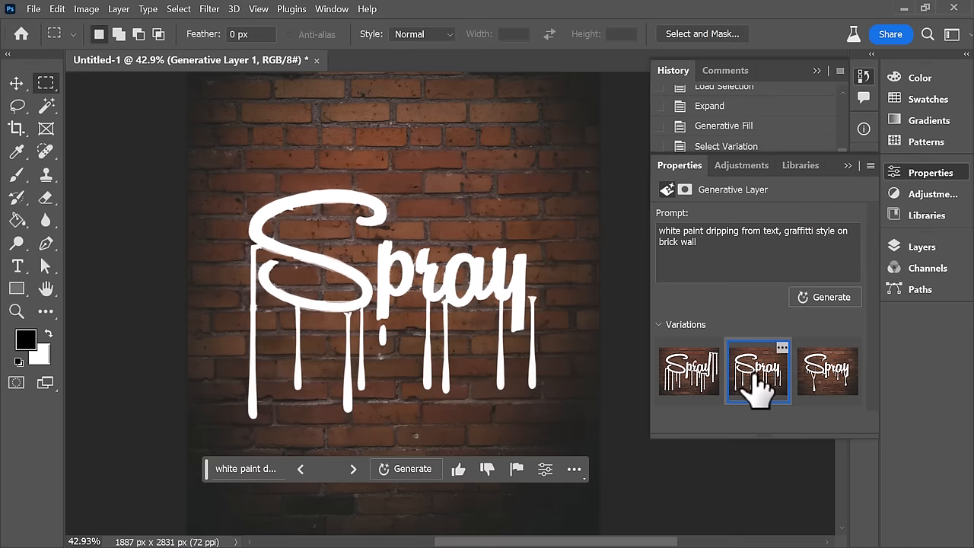
{"action": "left_click", "coordinate": [828, 370]}
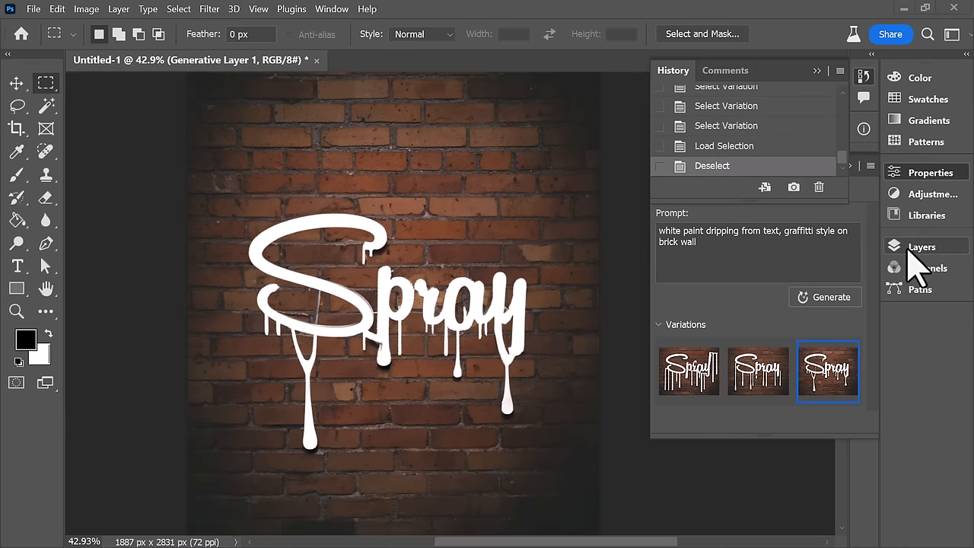
{"action": "left_click", "coordinate": [922, 246]}
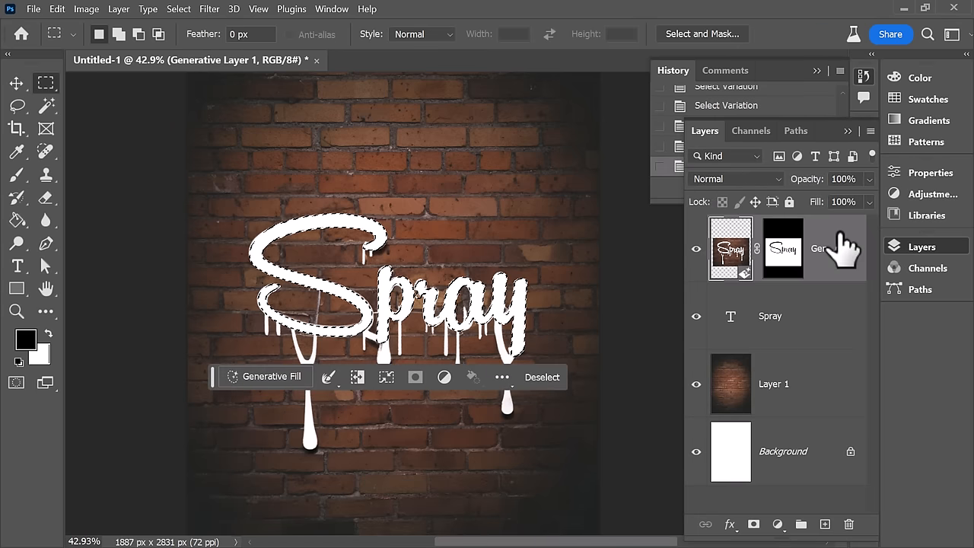
{"action": "left_click", "coordinate": [178, 9]}
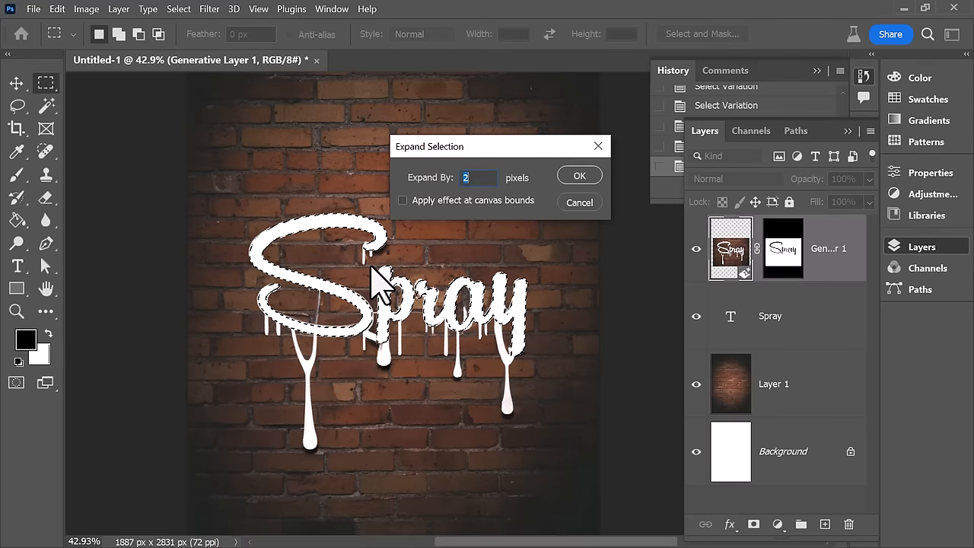
- Expand the lettering selection by 2 px and fill it with 'light gray concrete', trying another variation
{"action": "left_click", "coordinate": [580, 175]}
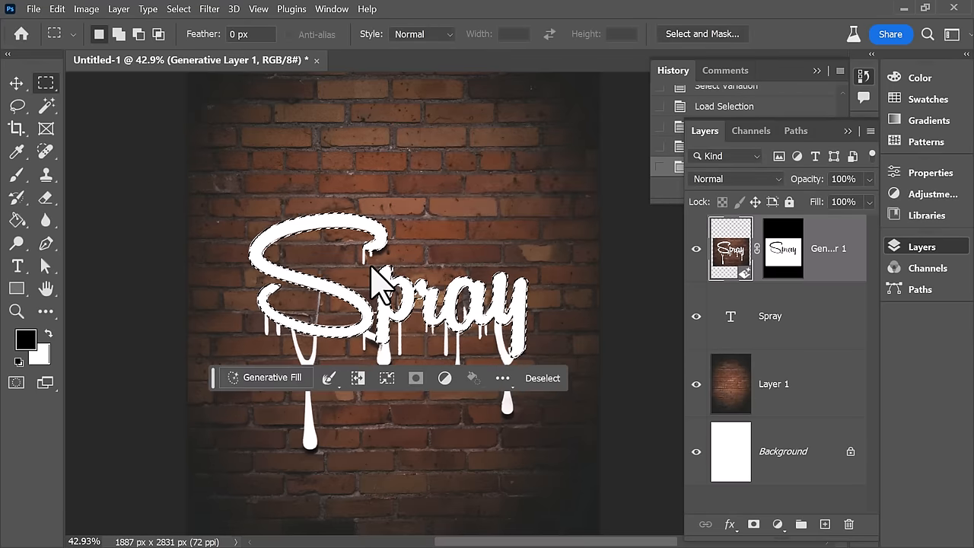
{"action": "type", "text": "light gray conce"}
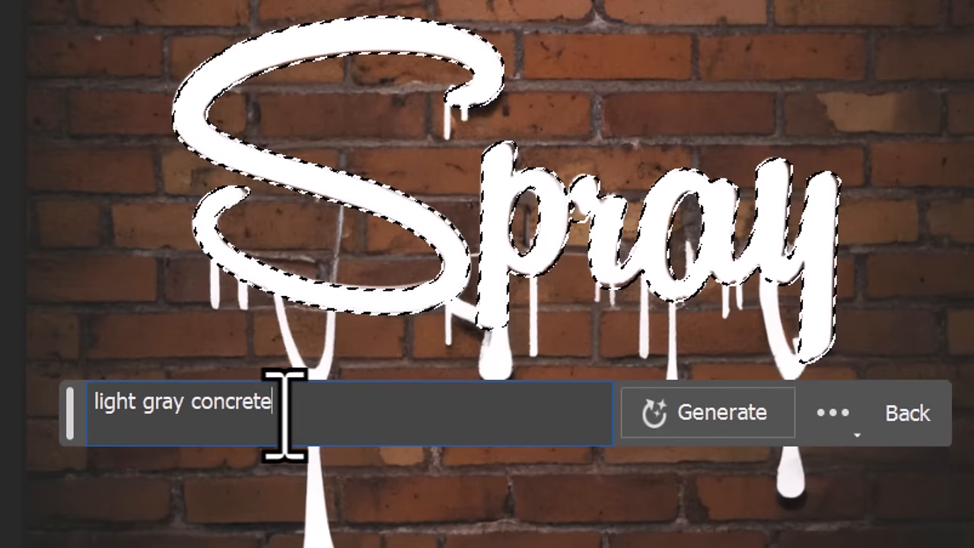
{"action": "left_click", "coordinate": [722, 412]}
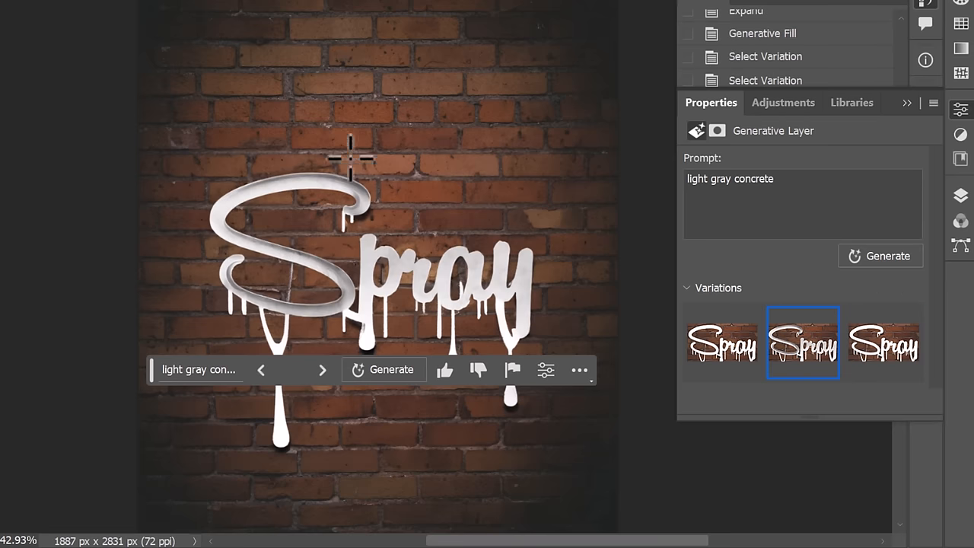
{"action": "left_click", "coordinate": [740, 62]}
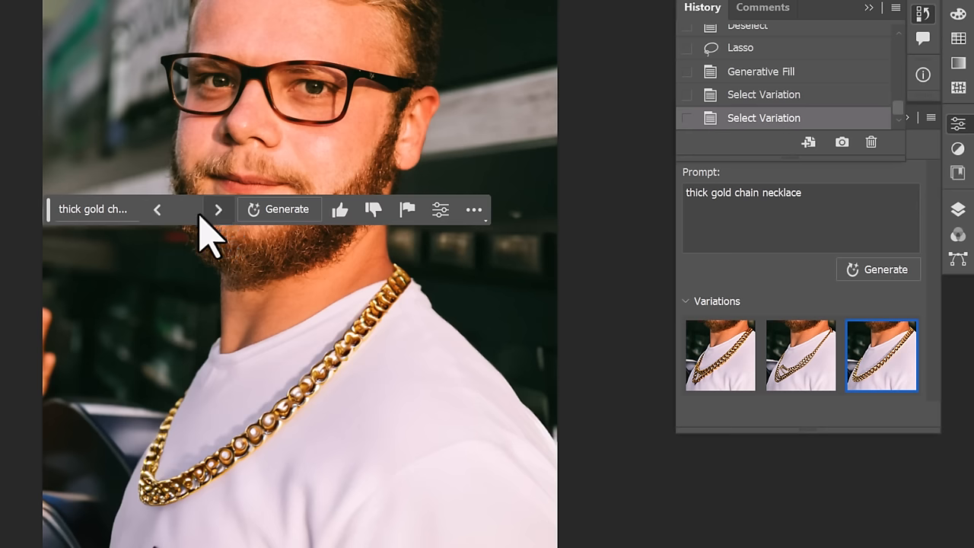
- Cycle through the gold necklace variations, then choose a different dragon variation above the temple
{"action": "left_click", "coordinate": [719, 356]}
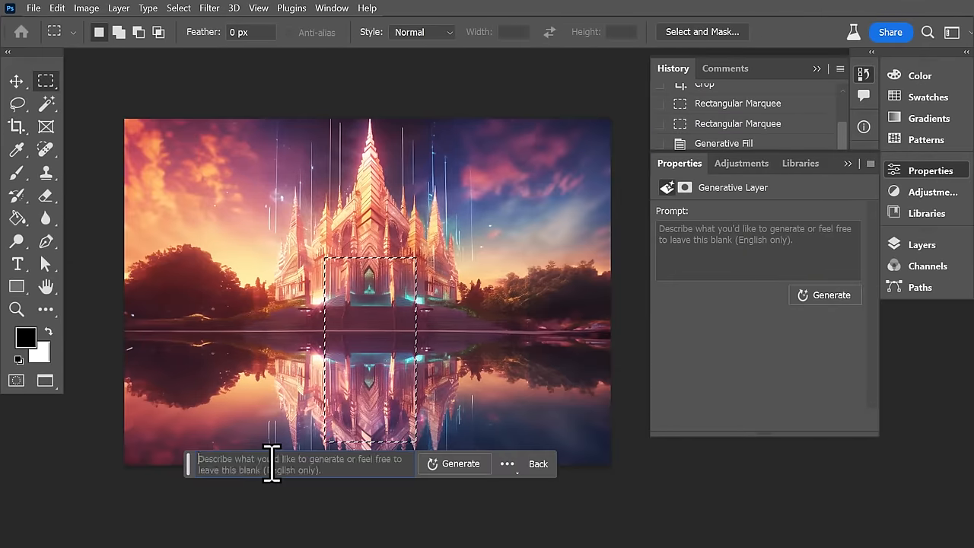
{"action": "left_click", "coordinate": [828, 369]}
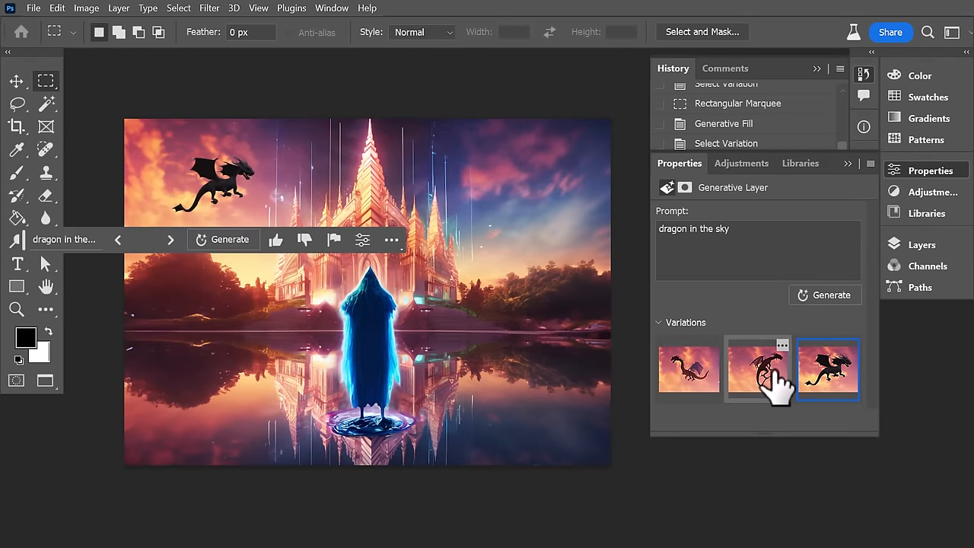